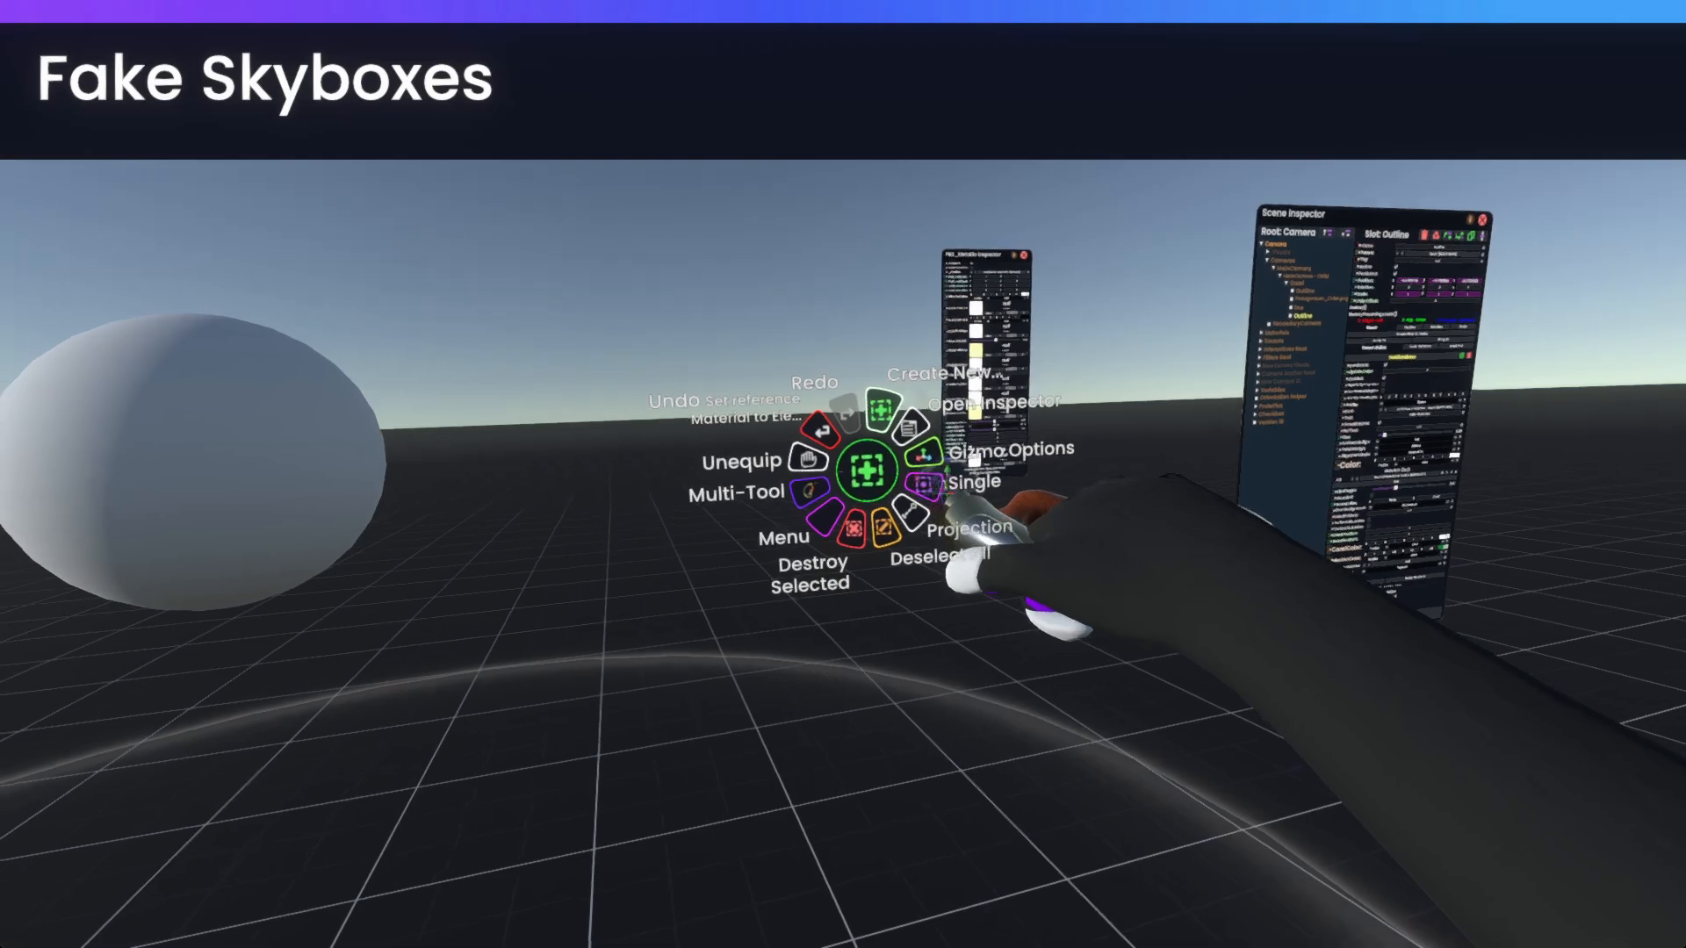
Spawn a new sphere primitive from the Create New list to serve as the skybox.
click(952, 374)
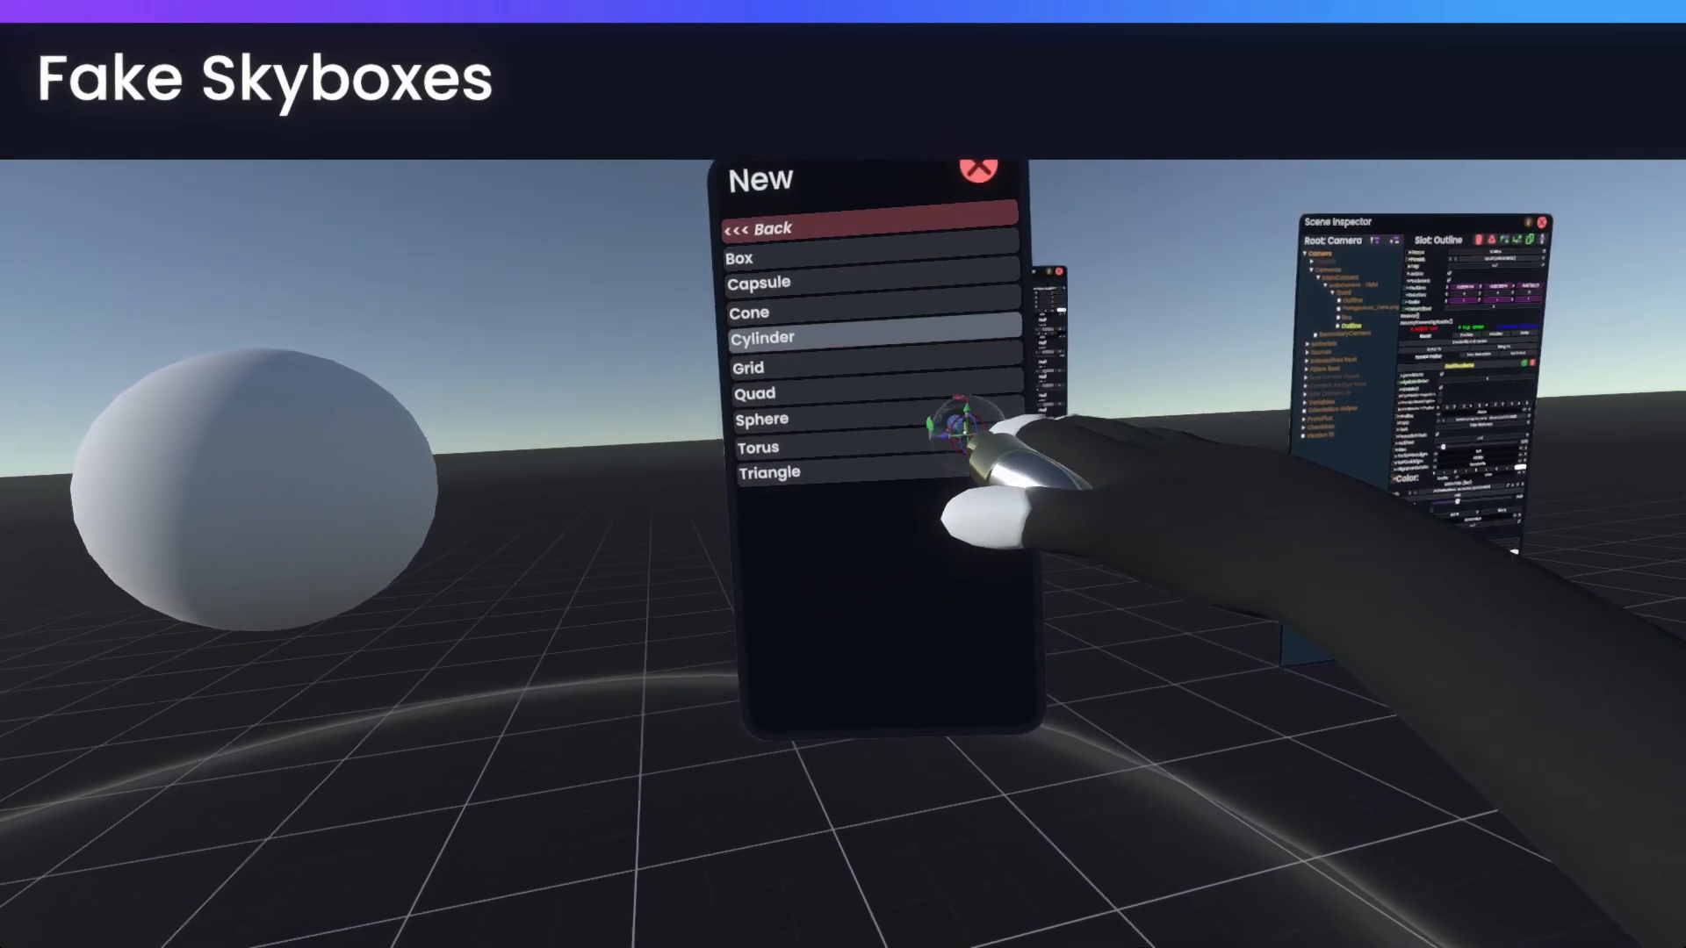
click(762, 418)
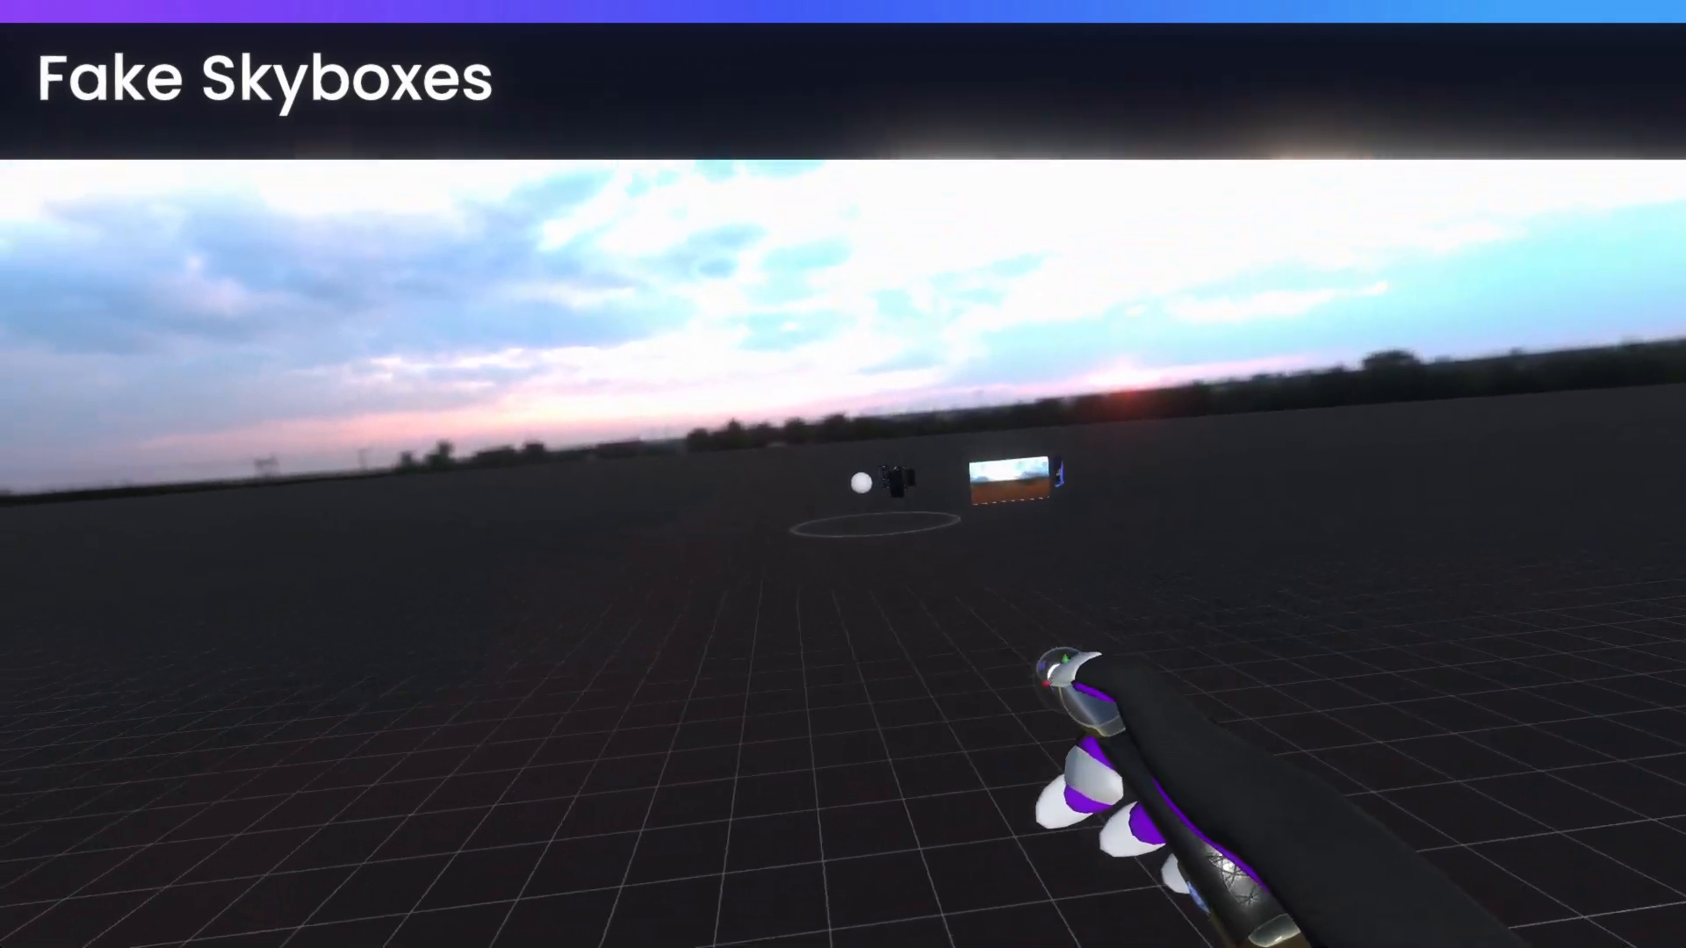
mouse_move(843, 474)
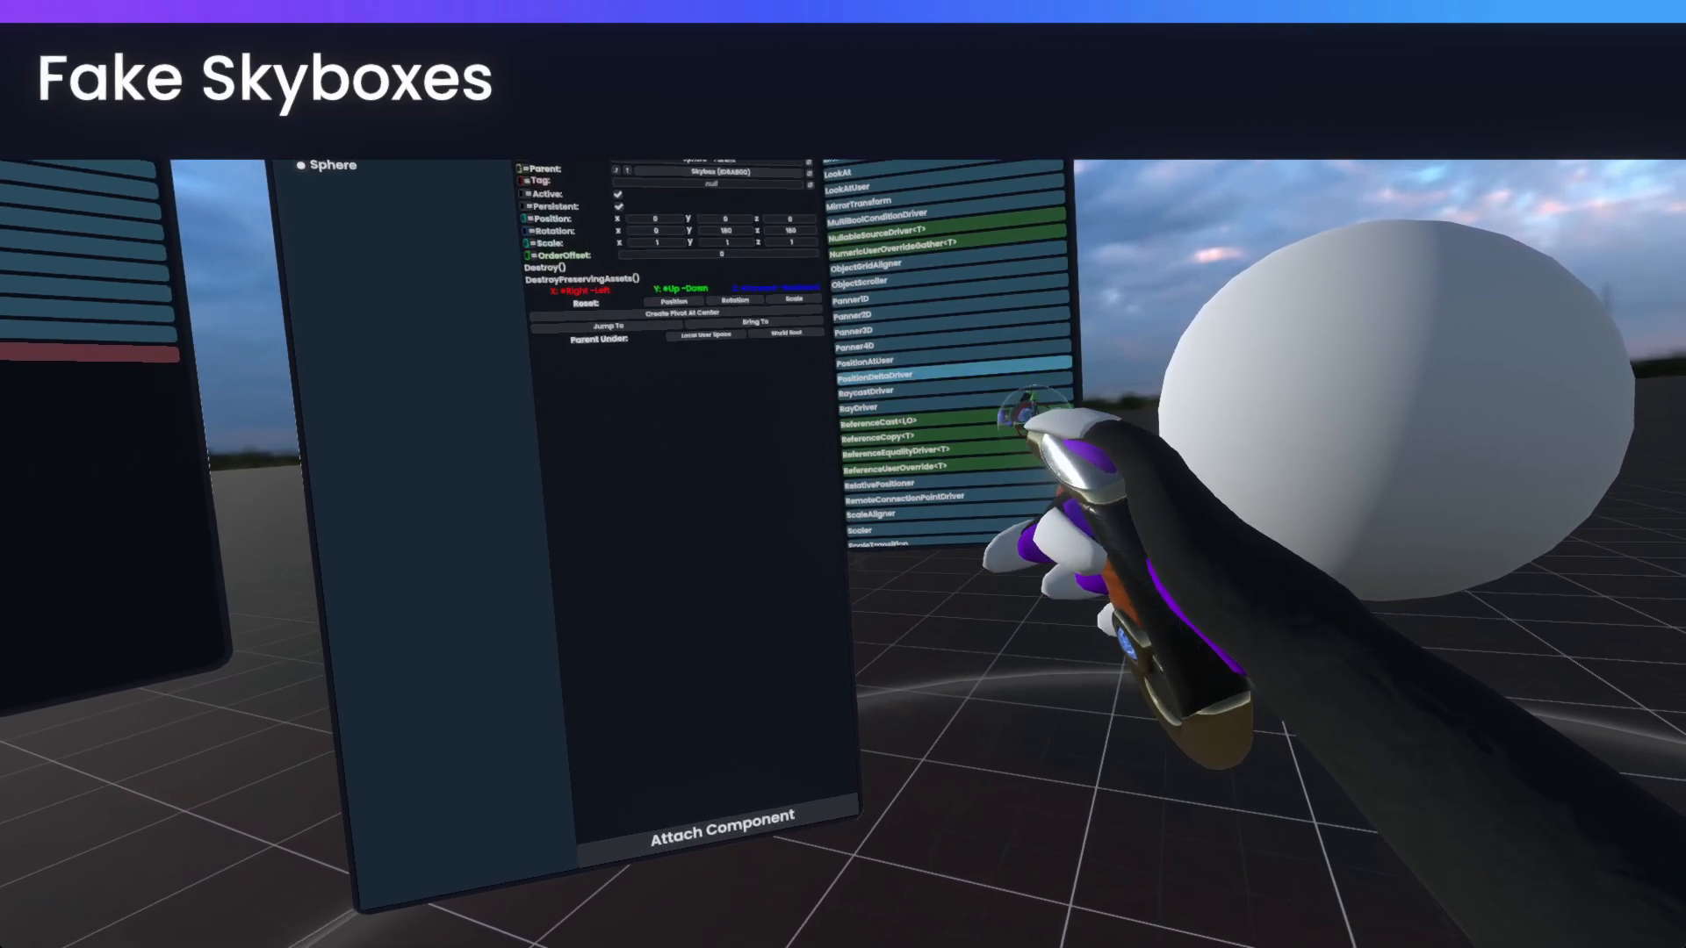
Attach a PositionAtUser component so the sphere stays centred on the user's head.
click(878, 361)
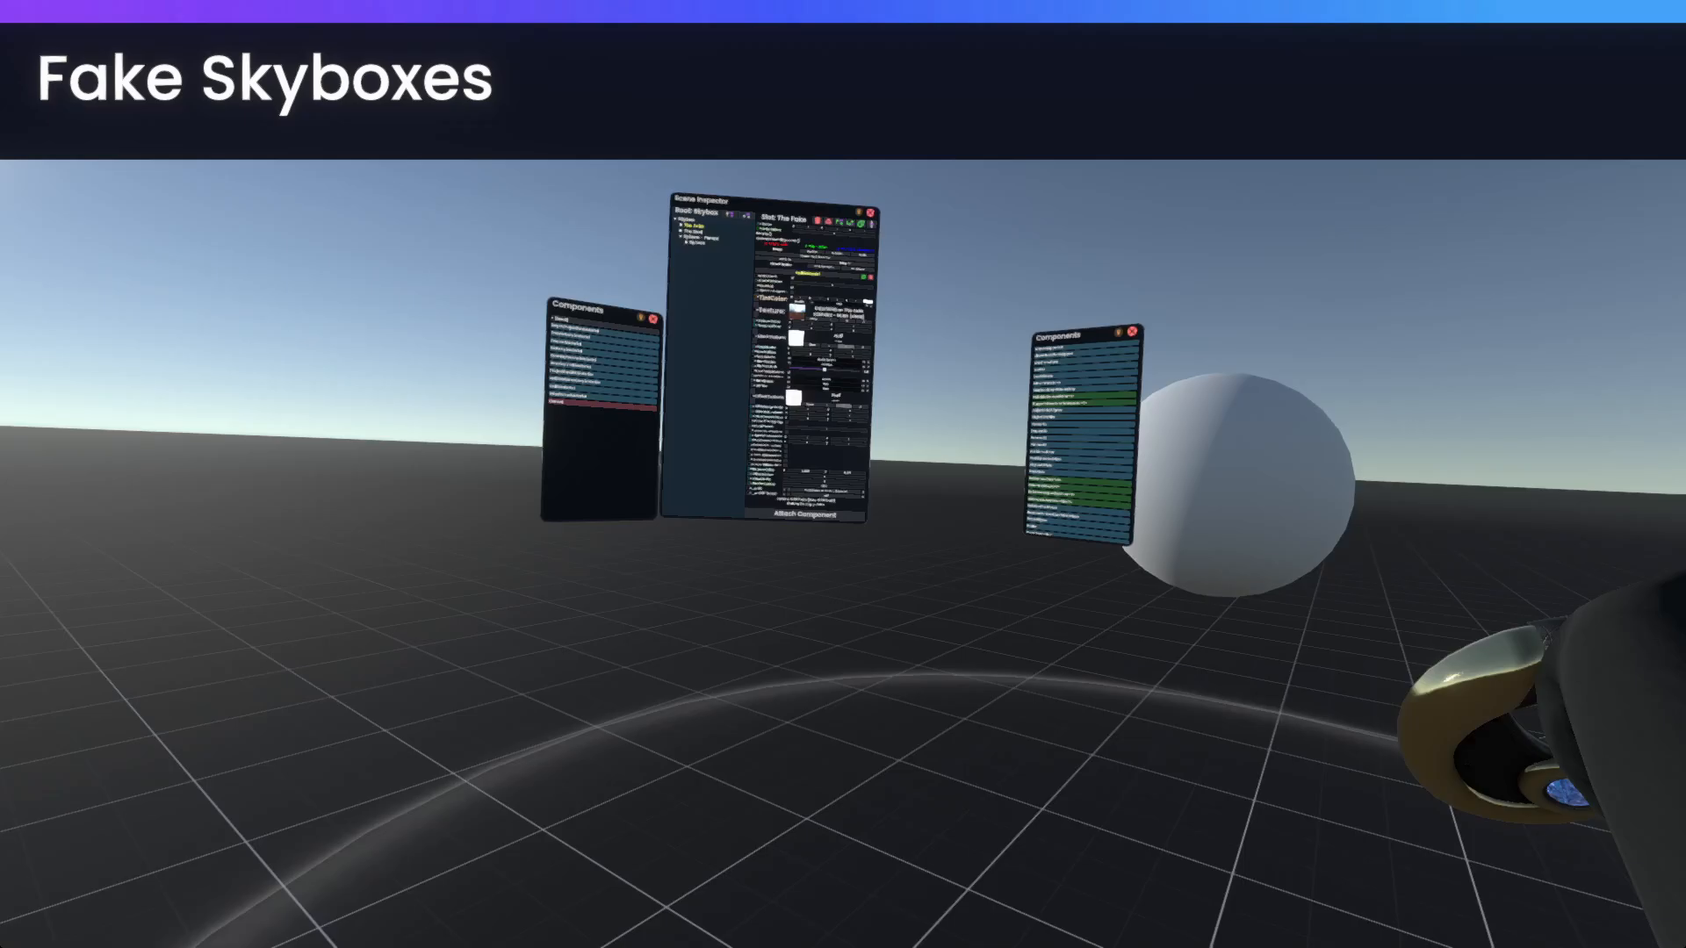
mouse_move(843, 475)
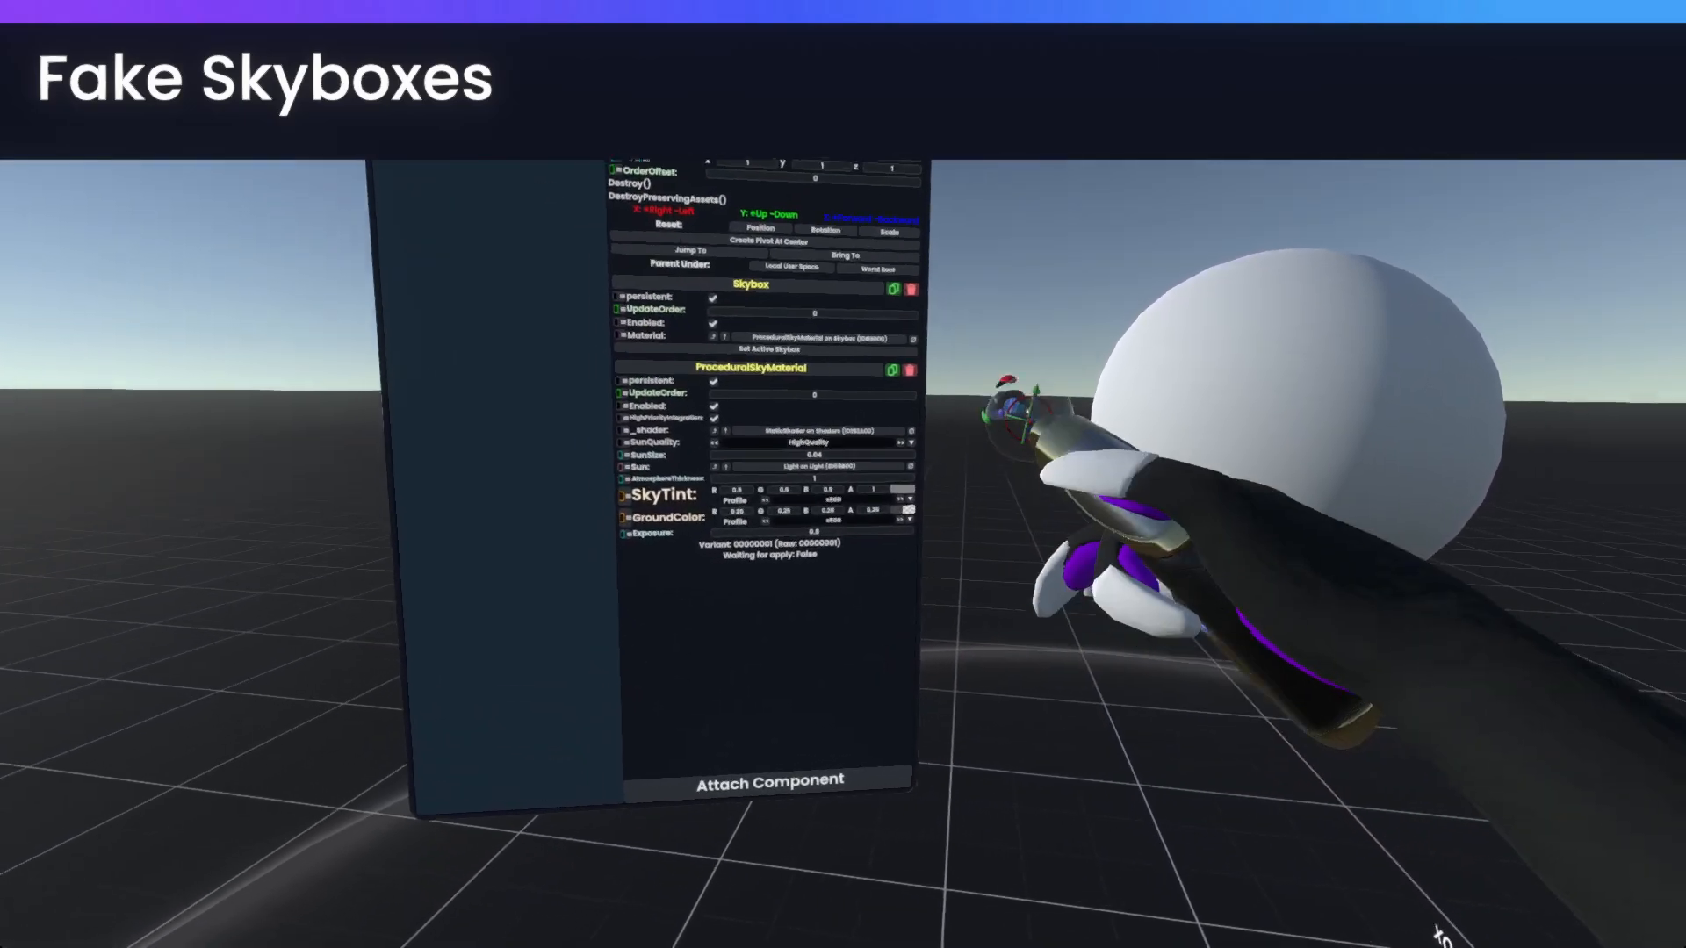
Open the Components browser from the Skybox slot's Attach Component button.
click(766, 780)
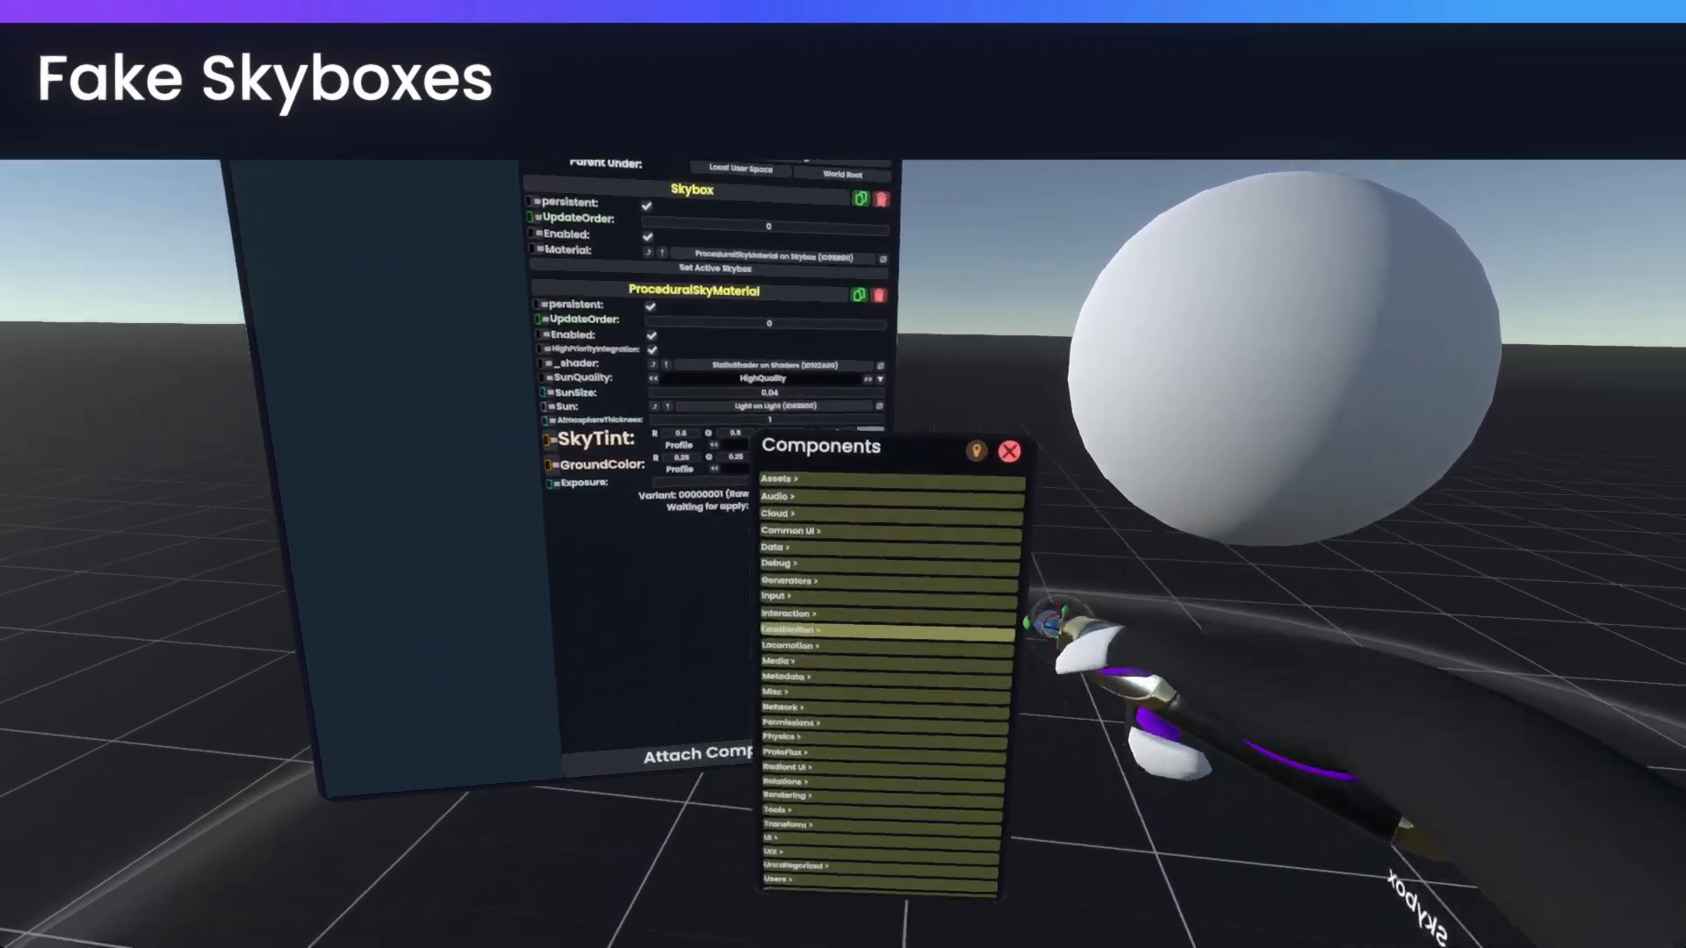